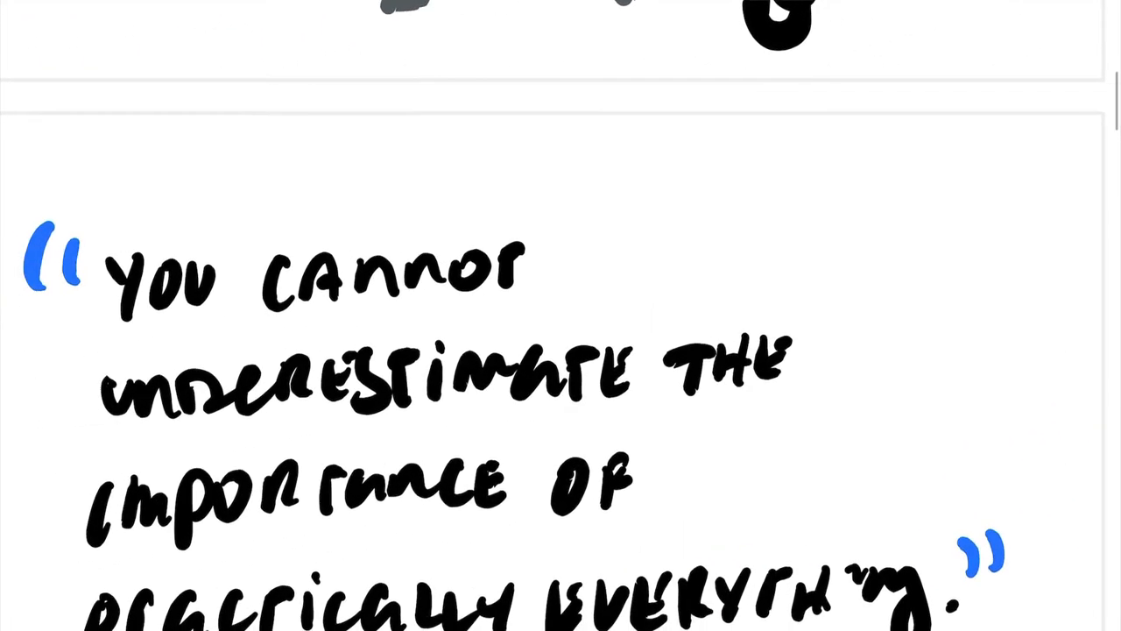
scroll("down", 3)
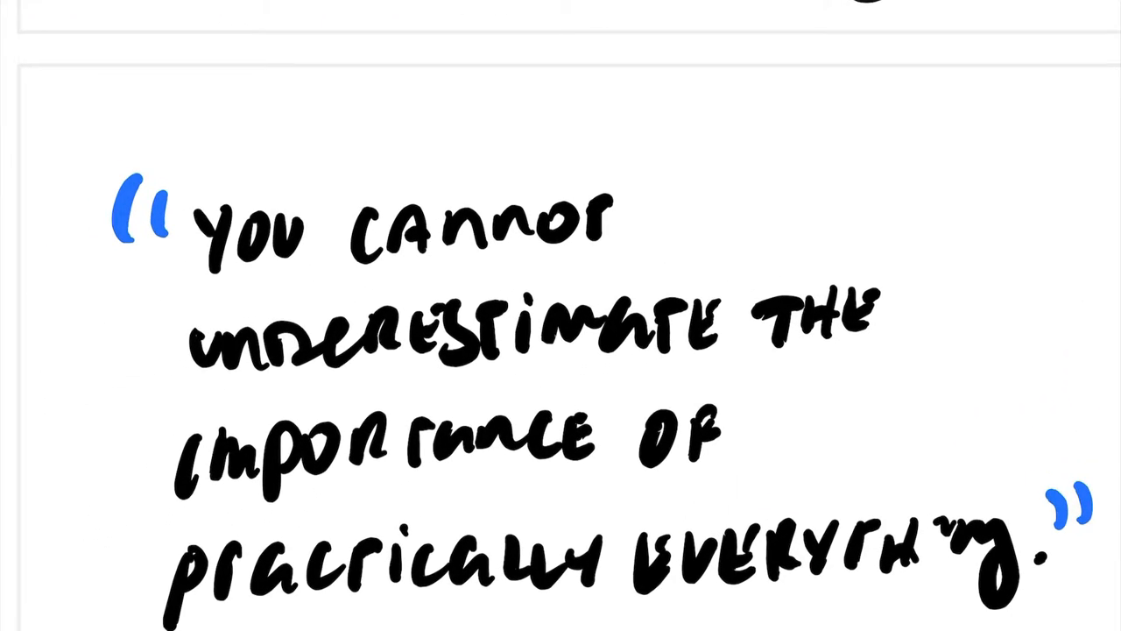